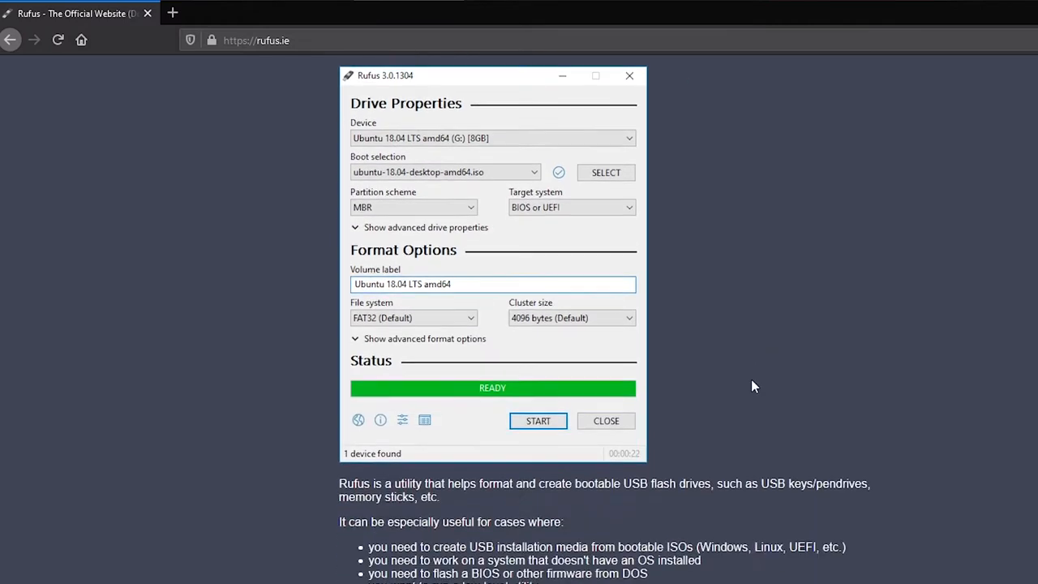
# - Write the kali-linux-2020.3 ISO to the 16 GB USB drive using a GPT partition scheme
pyautogui.scroll(-3)
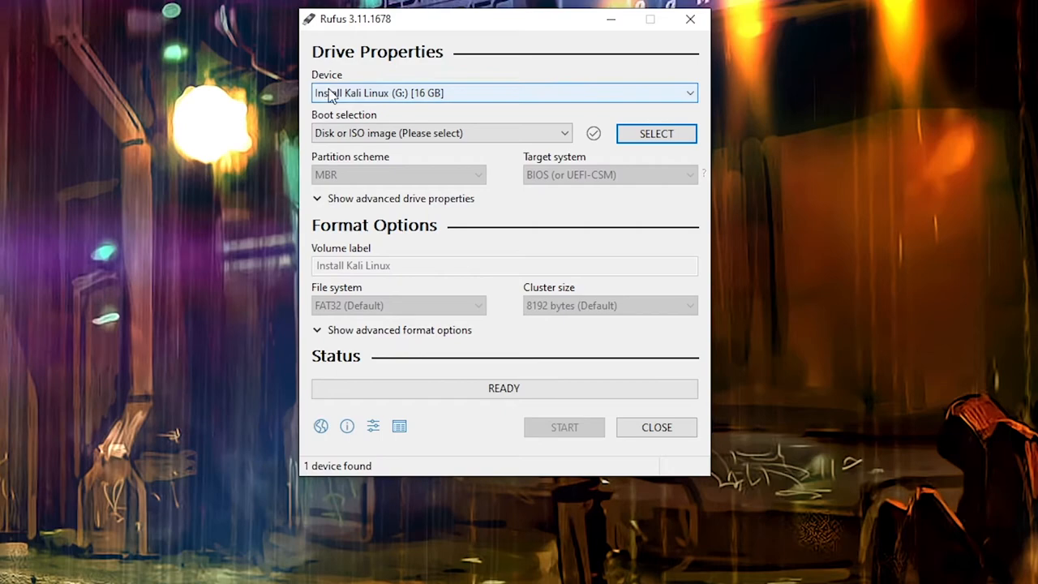
pyautogui.click(563, 133)
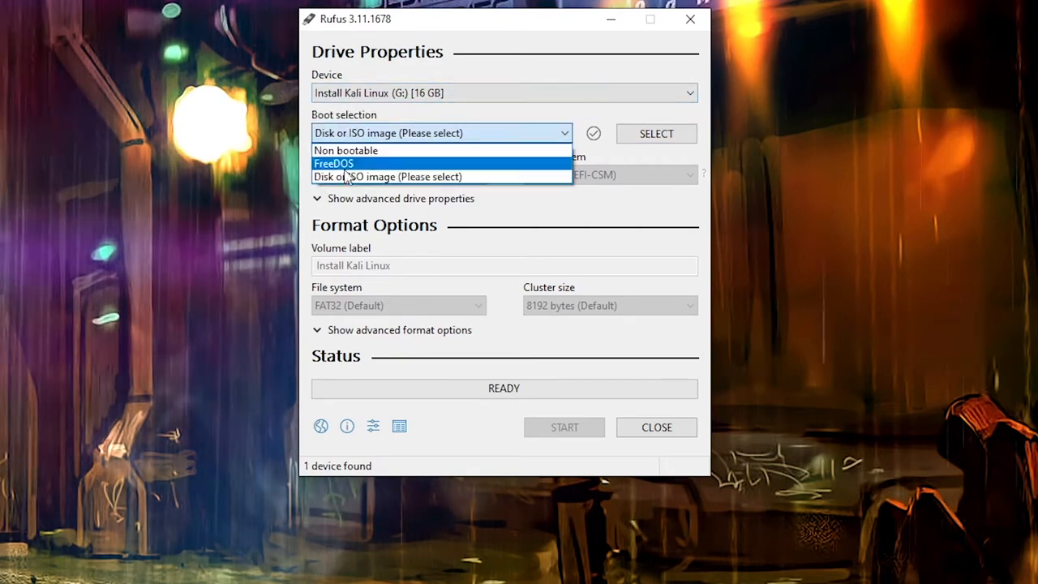
pyautogui.click(387, 175)
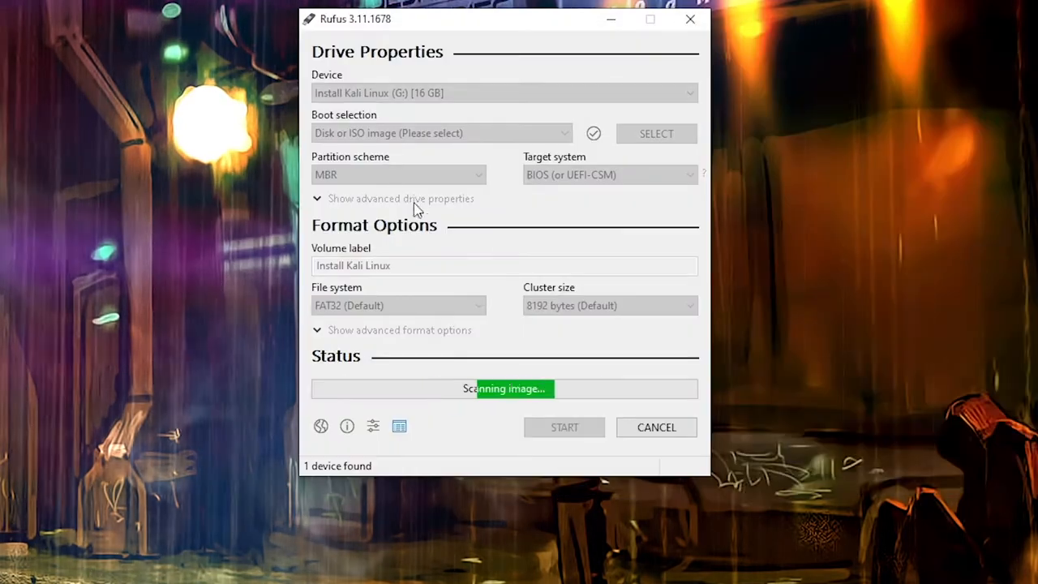
pyautogui.click(397, 210)
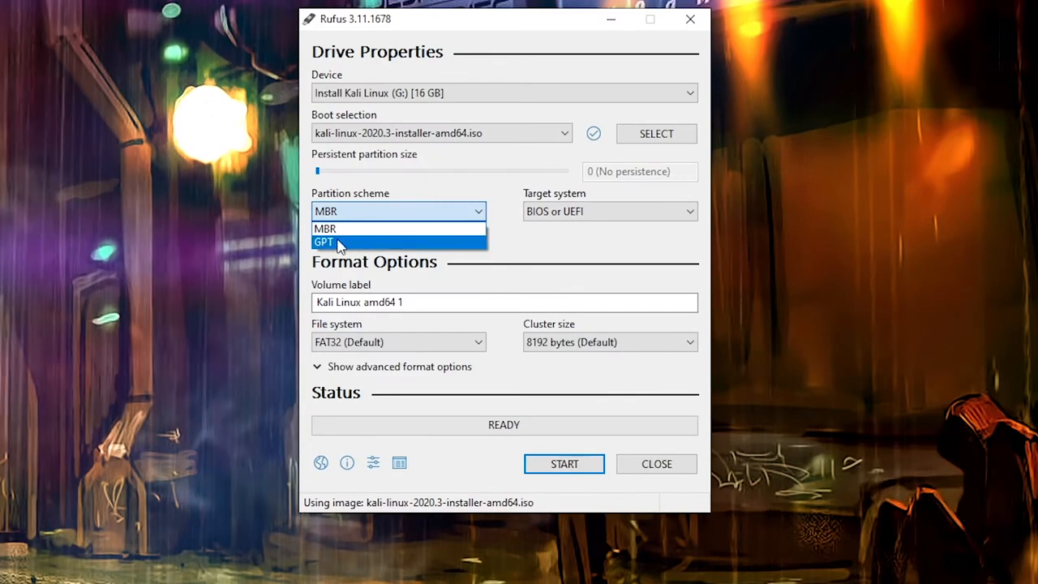
pyautogui.click(323, 241)
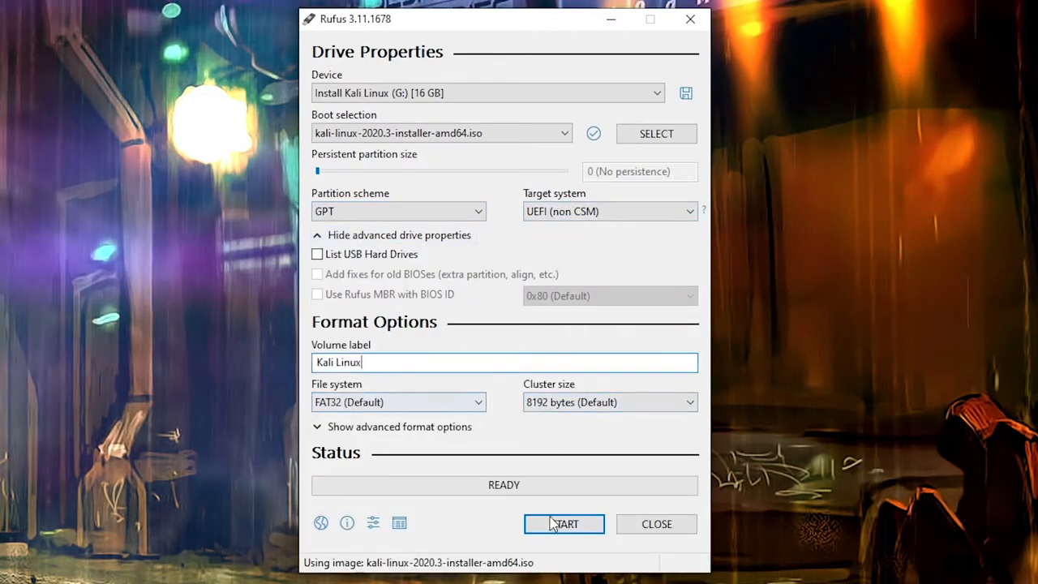
pyautogui.click(564, 523)
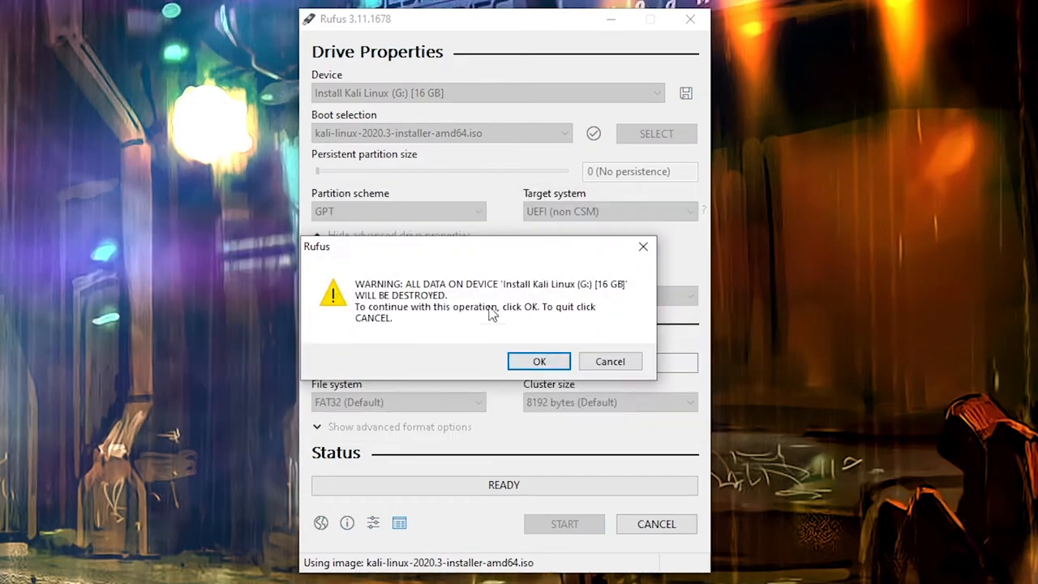
pyautogui.click(538, 361)
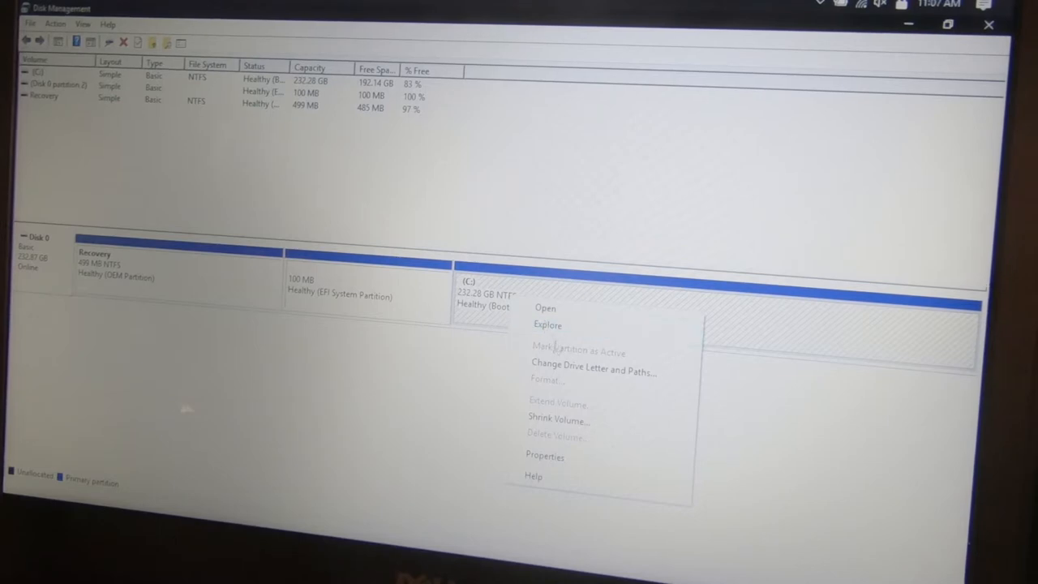
# - Open Shrink Volume on drive C: and enter 60000 MB as the shrink amount
pyautogui.click(559, 420)
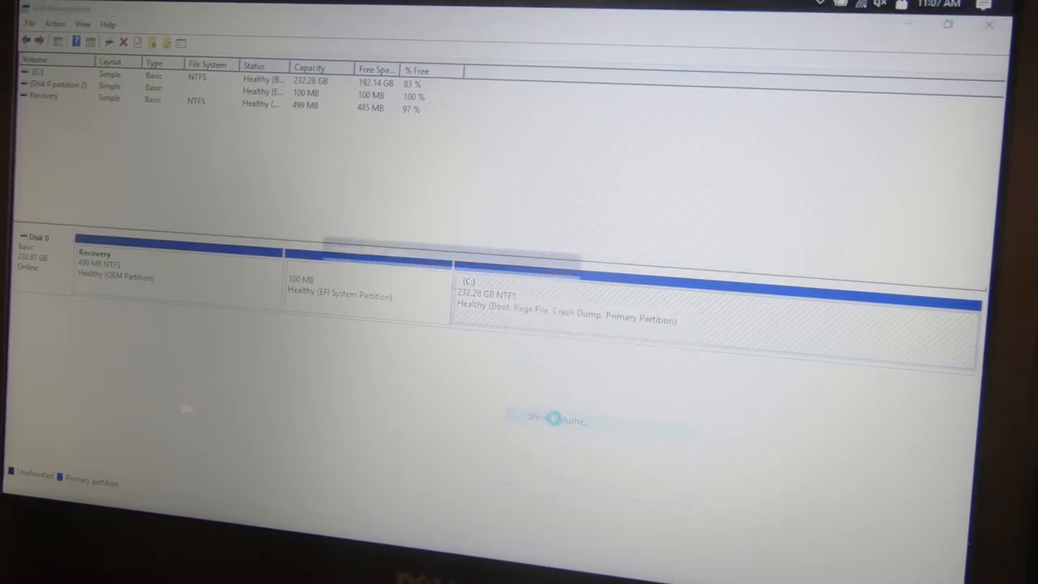
pyautogui.click(557, 420)
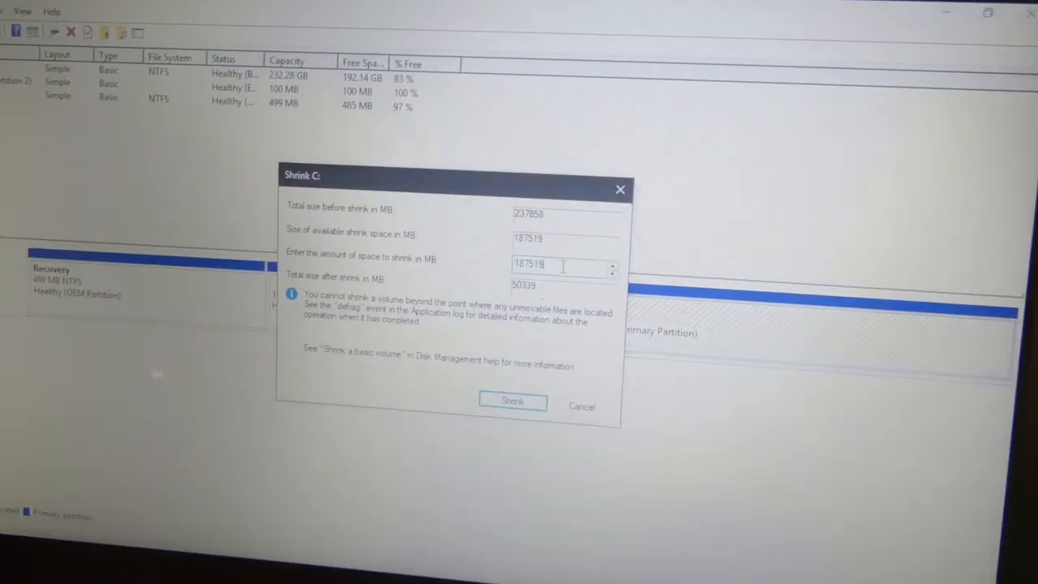
pyautogui.write('6')
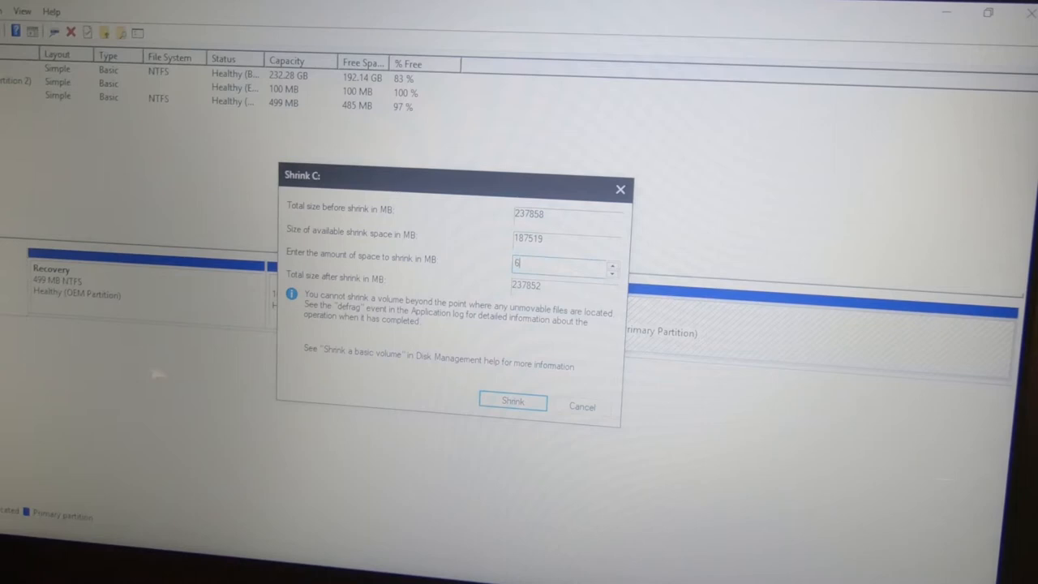
pyautogui.write('60000')
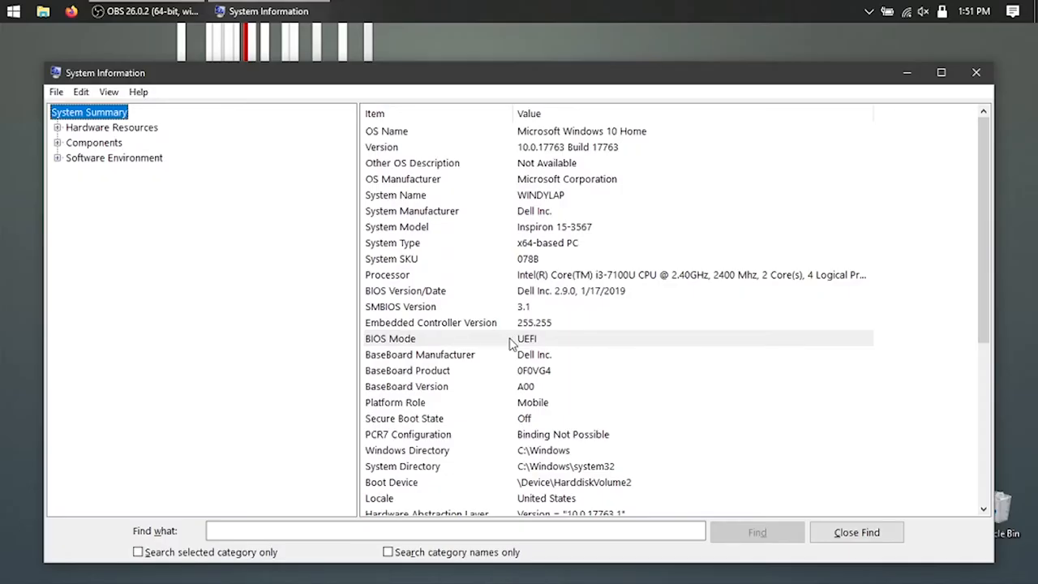
pyautogui.scroll(-3)
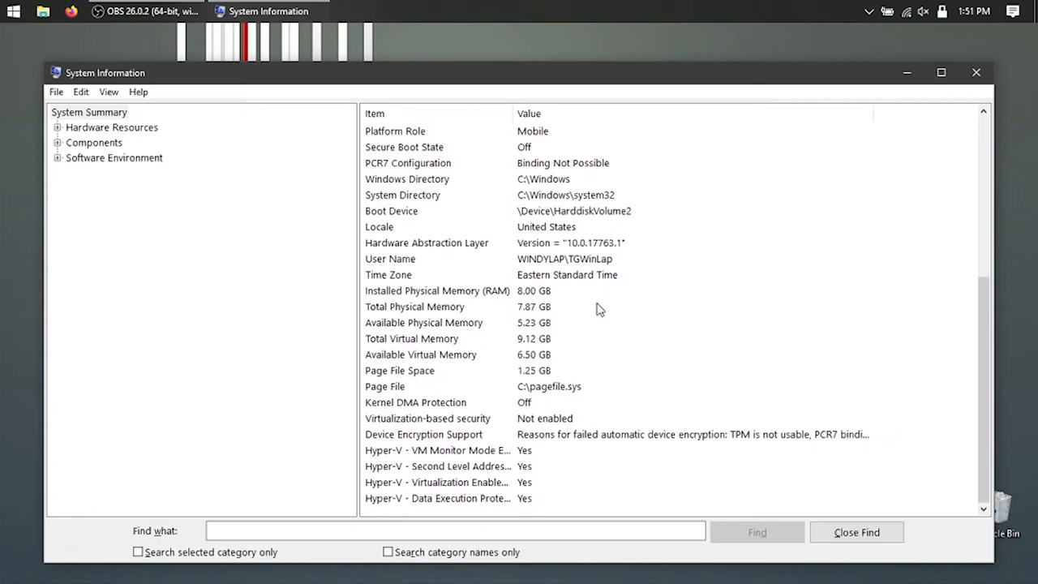
pyautogui.click(437, 290)
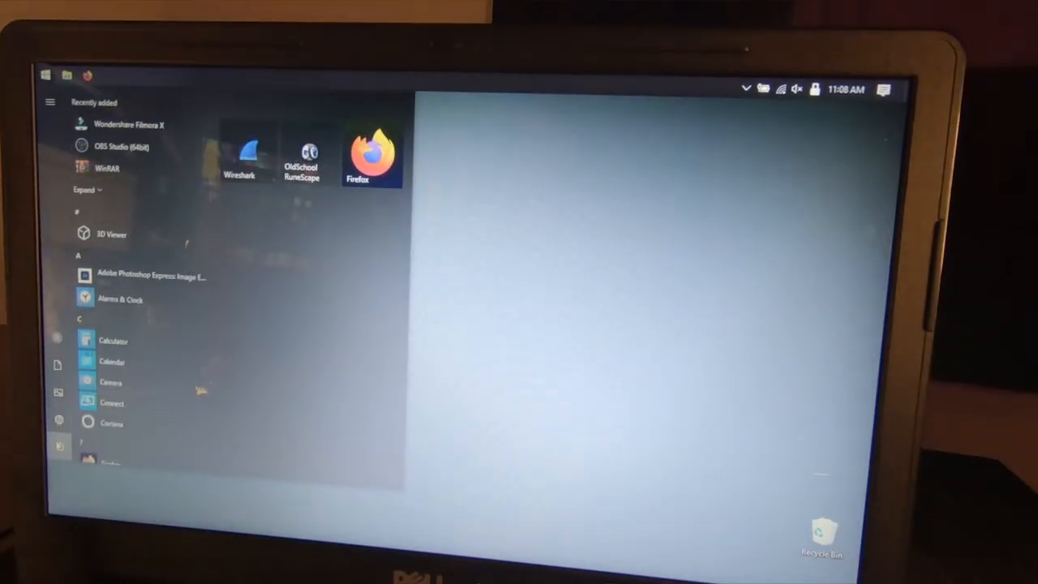
# - Open the Windows Start menu power options to restart the laptop
pyautogui.click(59, 445)
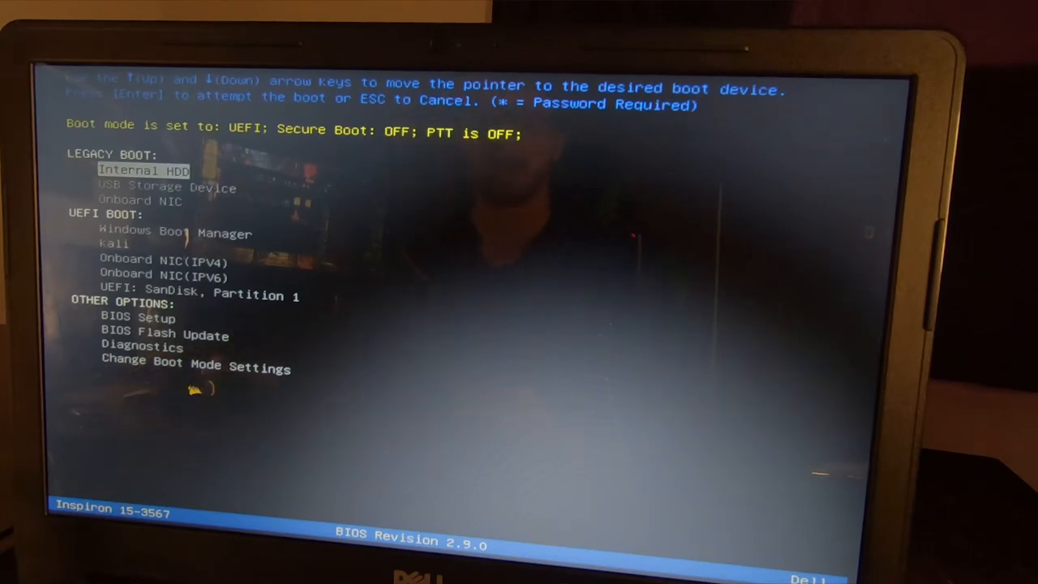
# - Move down the boot device list to the UEFI: SanDisk, Partition 1 entry
pyautogui.press('Down')
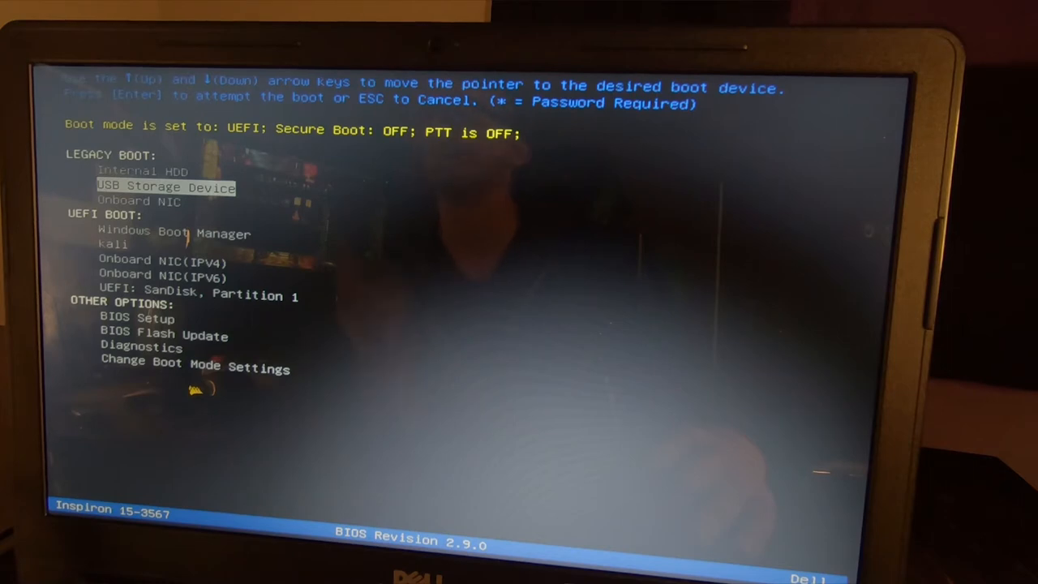
pyautogui.press('Down')
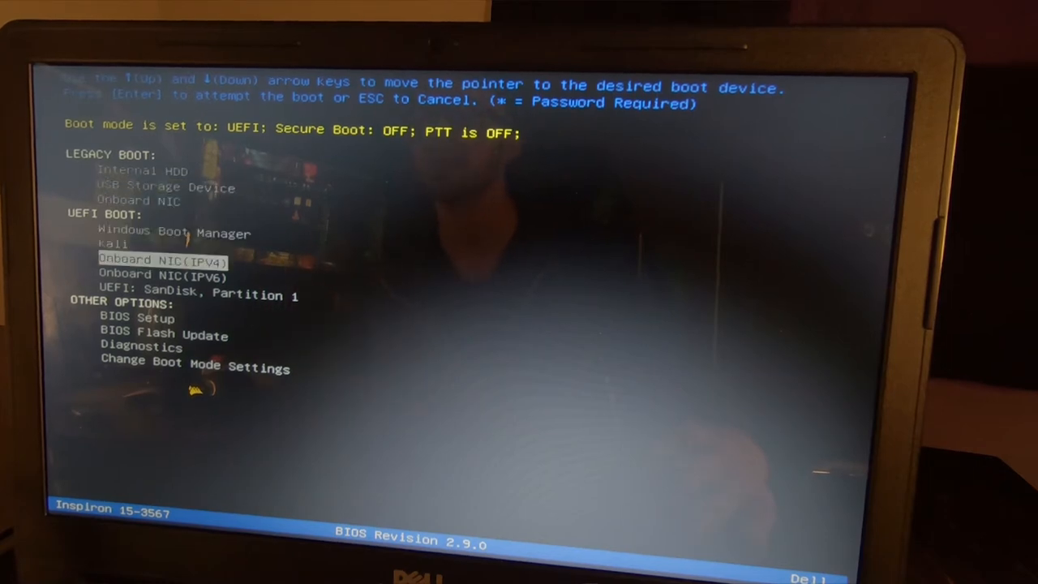
pyautogui.press('Down')
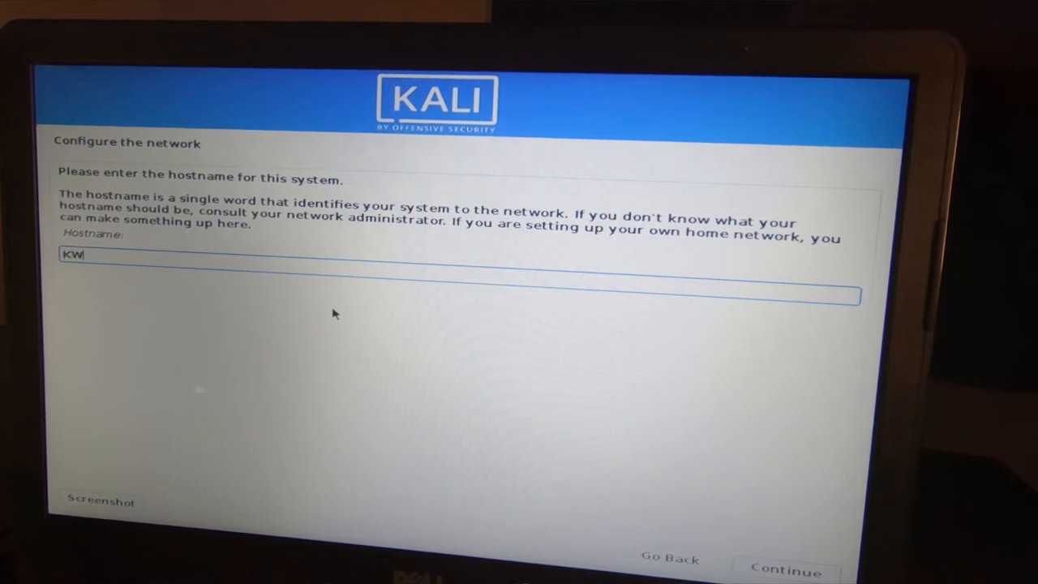
# - Type the hostname text '-Ka' on the Configure the network screen
pyautogui.write('-Ka')
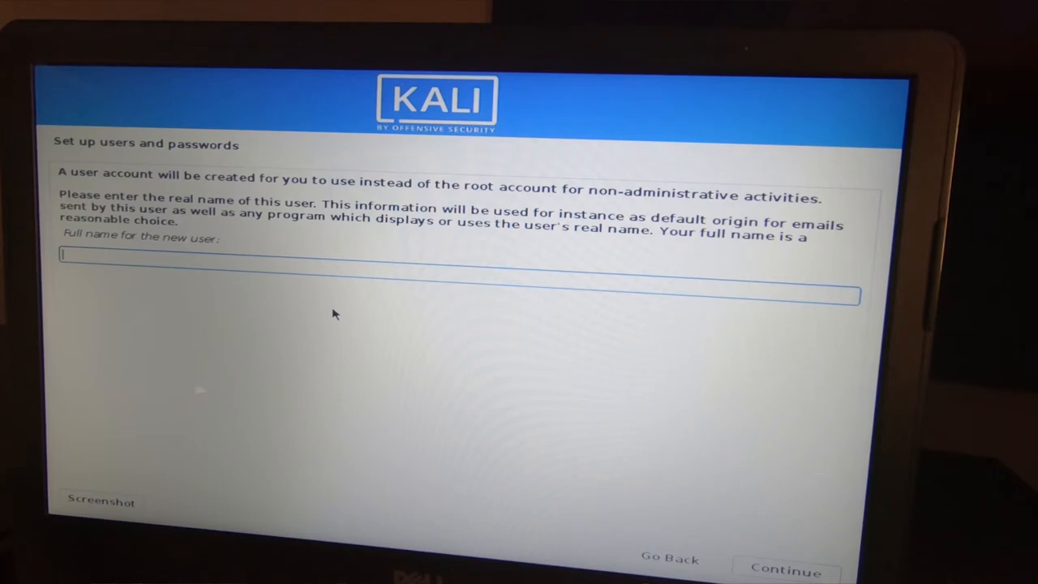
# - Enter 'Keebwarrior' as the new user's full name
pyautogui.write('Ke')
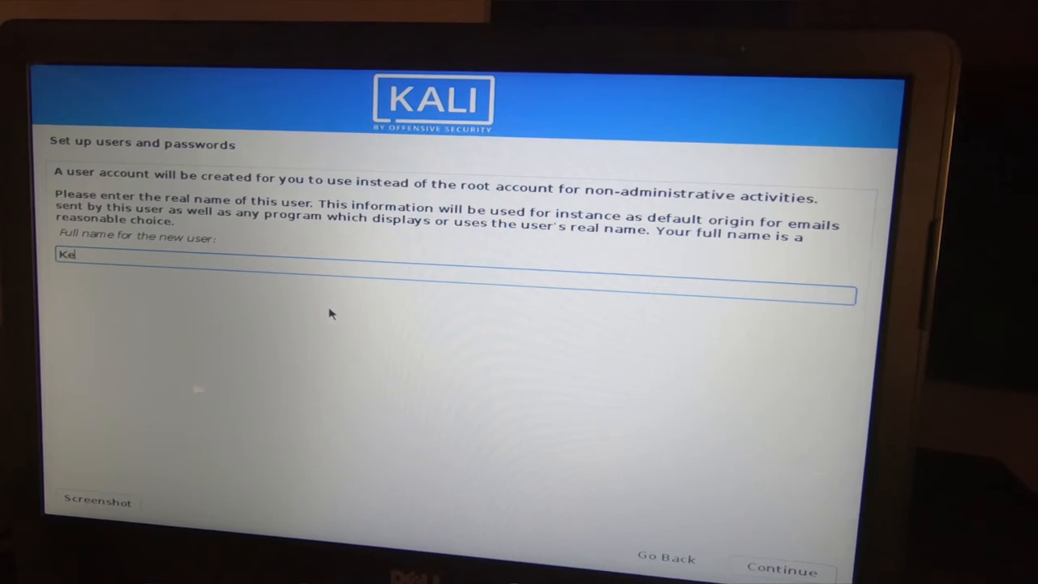
pyautogui.write('ebwa')
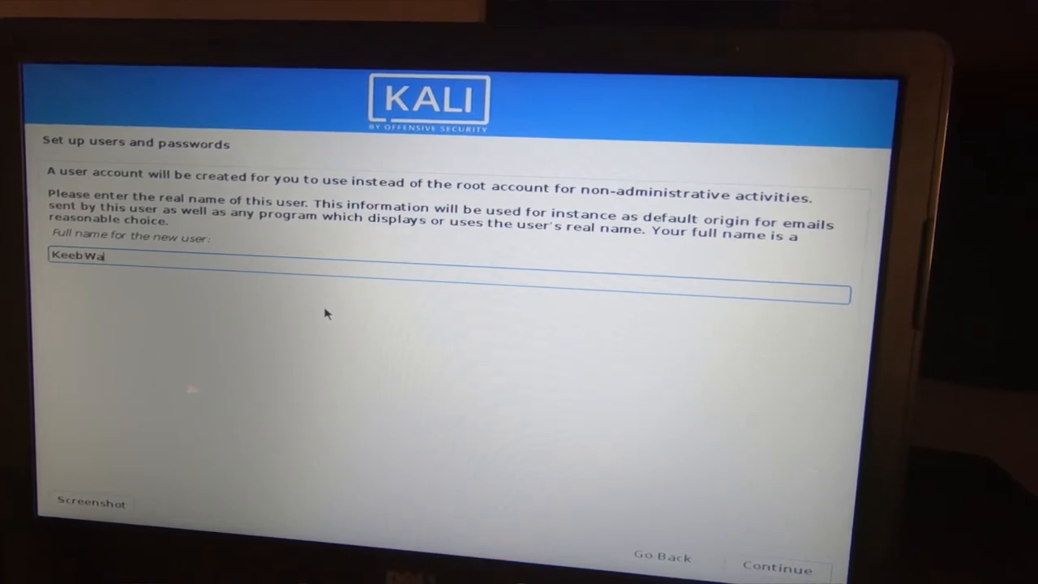
pyautogui.write('rrior')
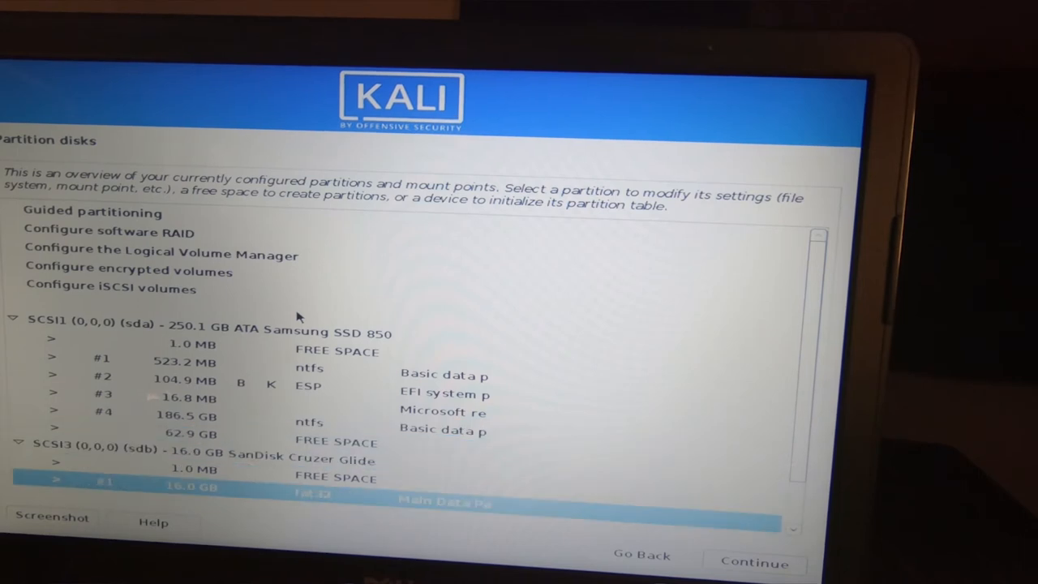
# - Create a 4.00 GB partition from free space and begin naming it 'swap'
pyautogui.scroll(-3)
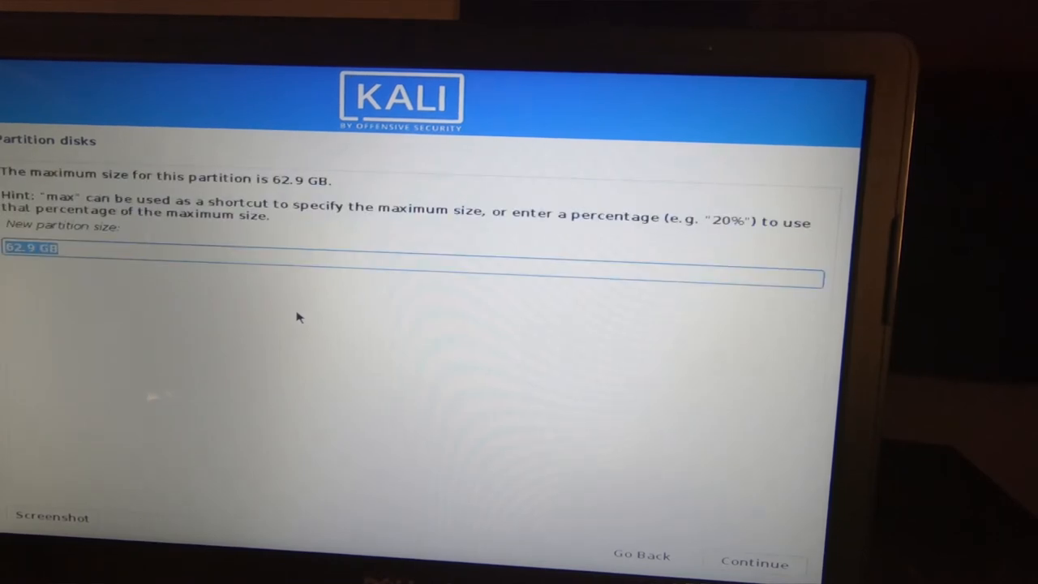
pyautogui.write('4.00')
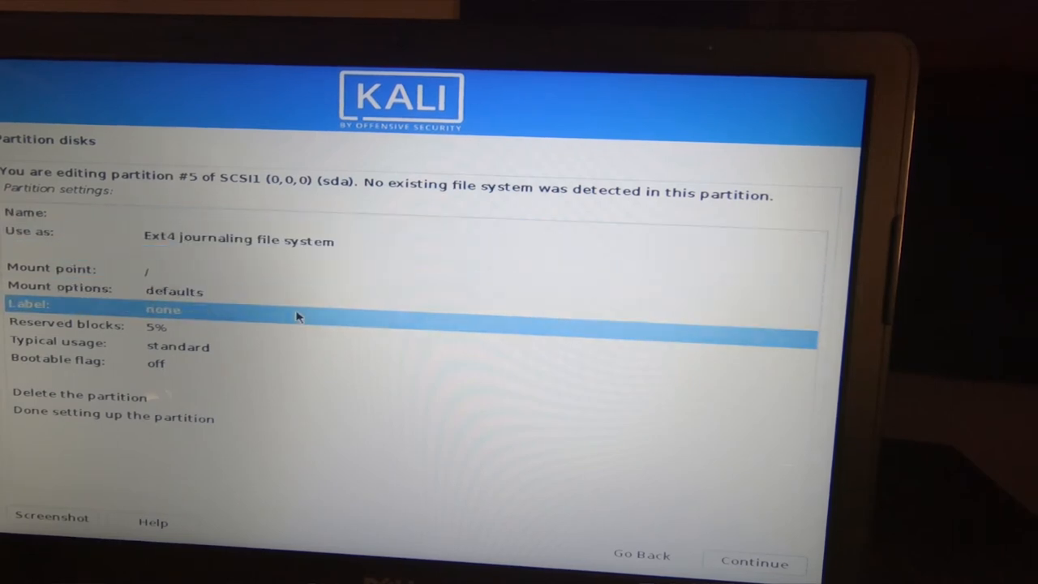
pyautogui.press('Down')
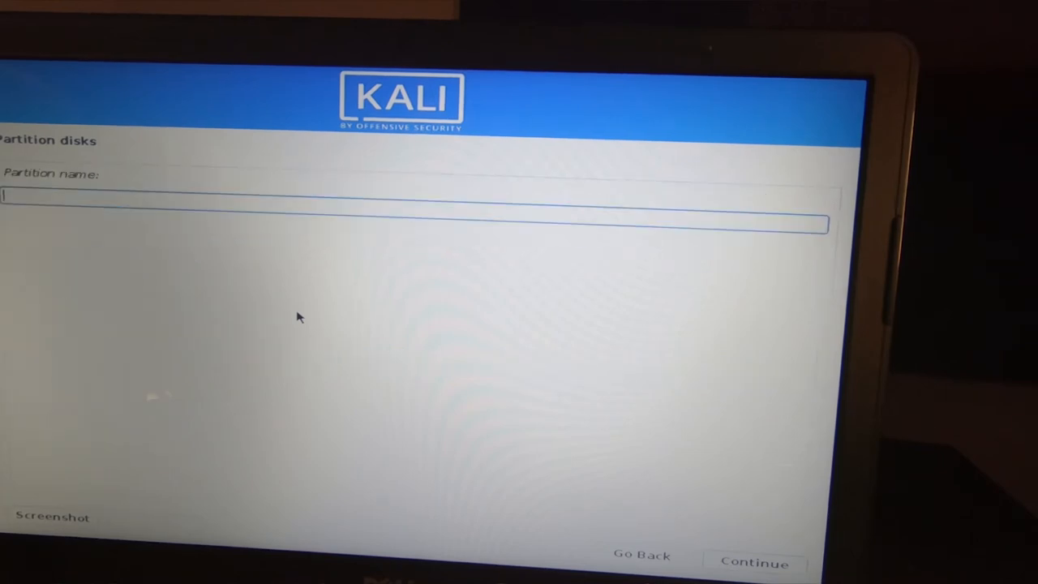
pyautogui.write('swa')
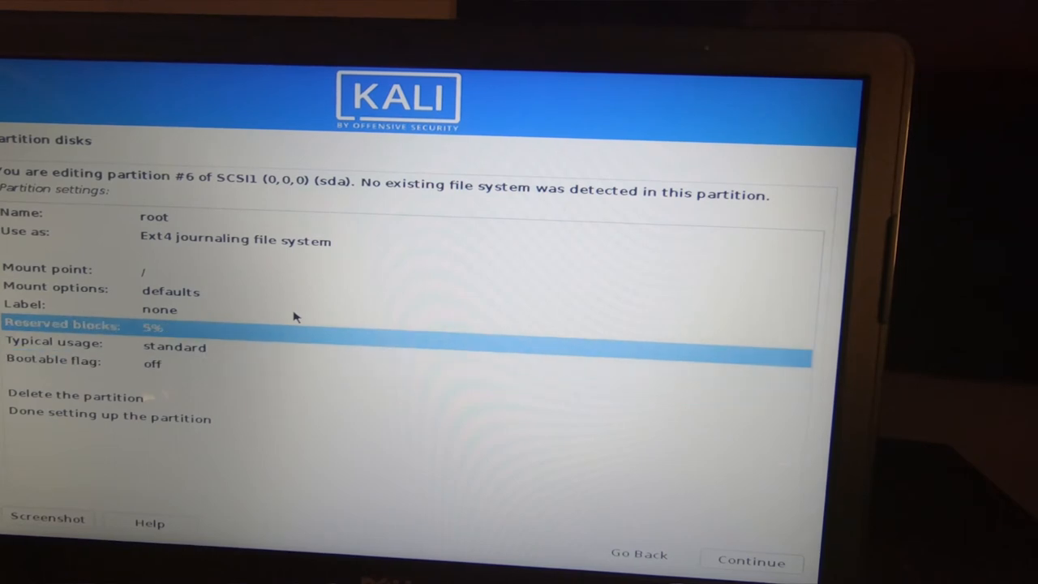
# - Move to Done setting up the partition for the root partition
pyautogui.press('Down')
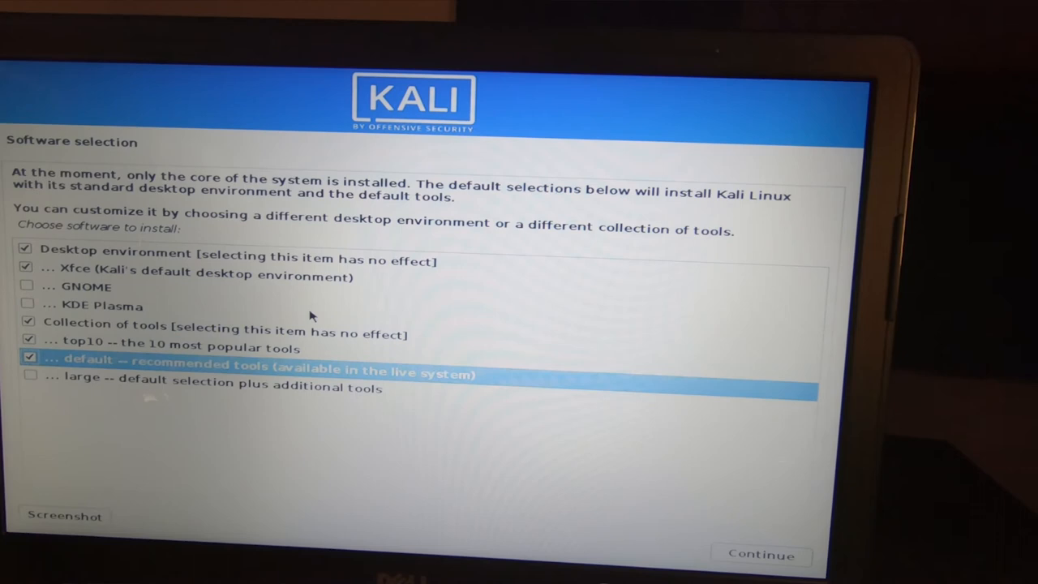
# - Confirm the Xfce, top10 and default tool selections and continue
pyautogui.press('Down')
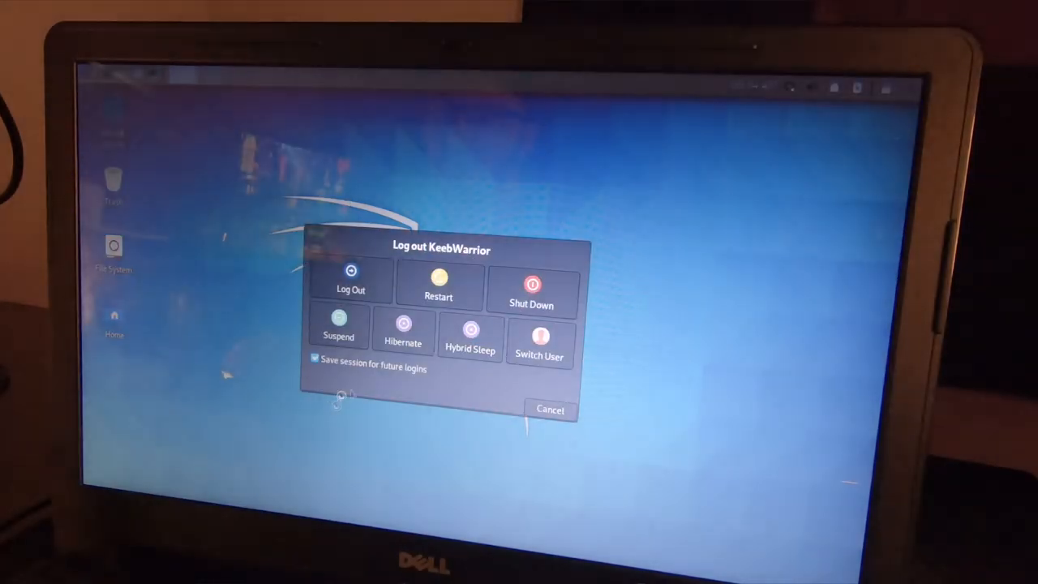
# - Choose Restart in the Kali Log out dialog
pyautogui.click(438, 288)
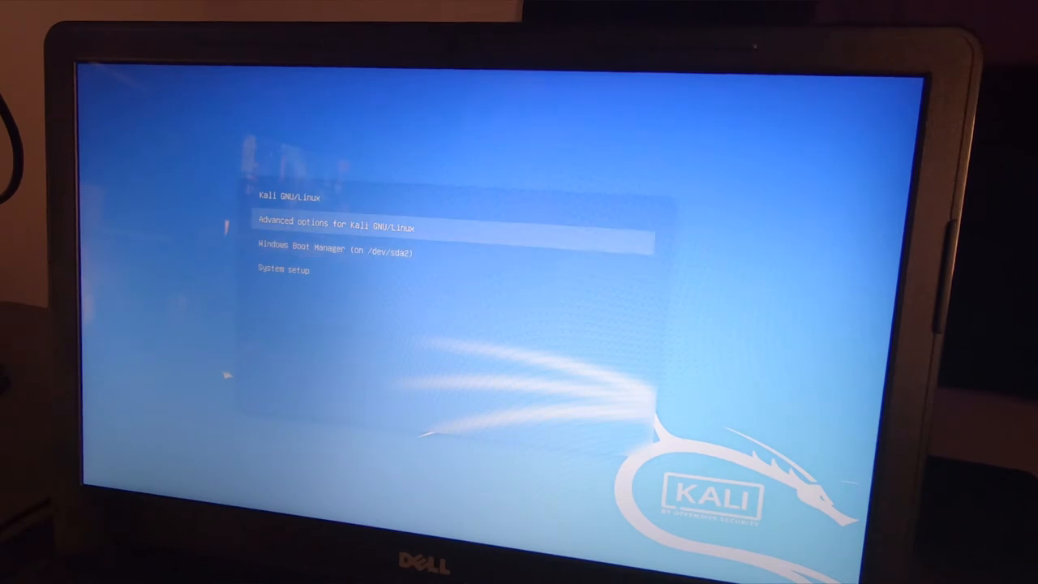
# - Browse the GRUB menu to the next boot entry after restarting
pyautogui.press('Down')
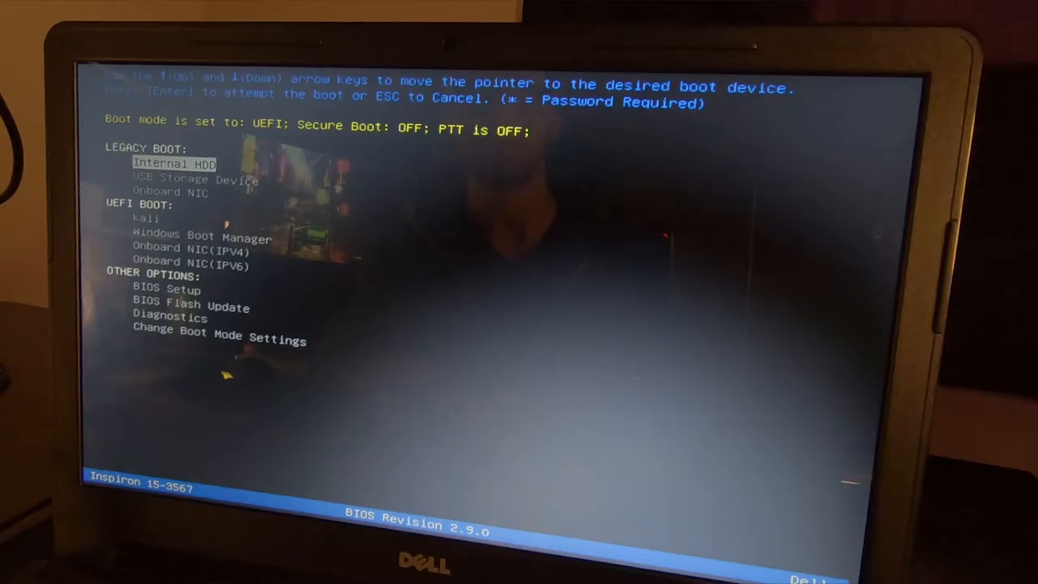
# - Enter Dell BIOS Setup from the boot device menu and view the Boot Sequence page
pyautogui.press('Down')
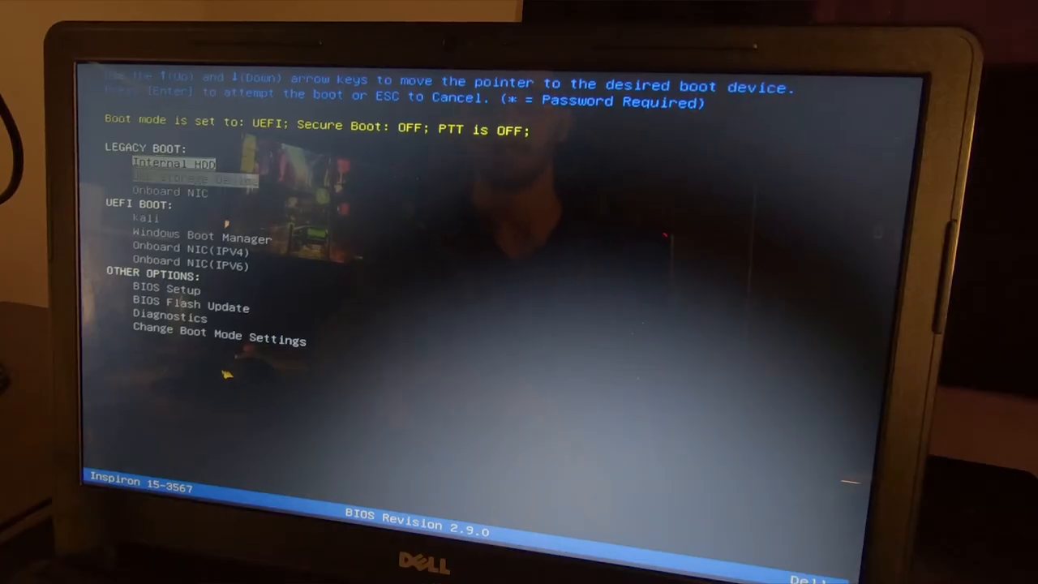
pyautogui.press('down')
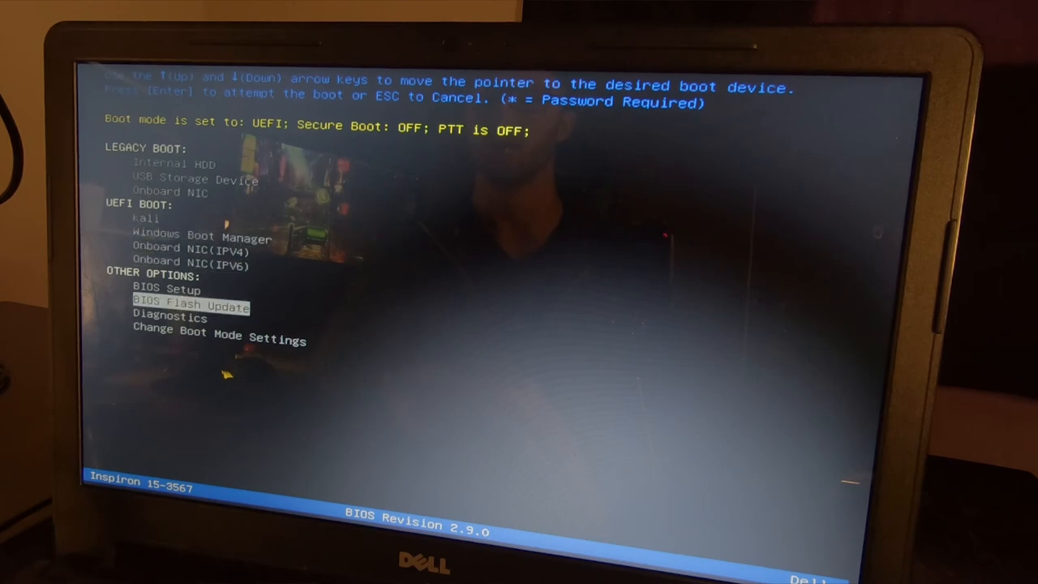
pyautogui.click(164, 288)
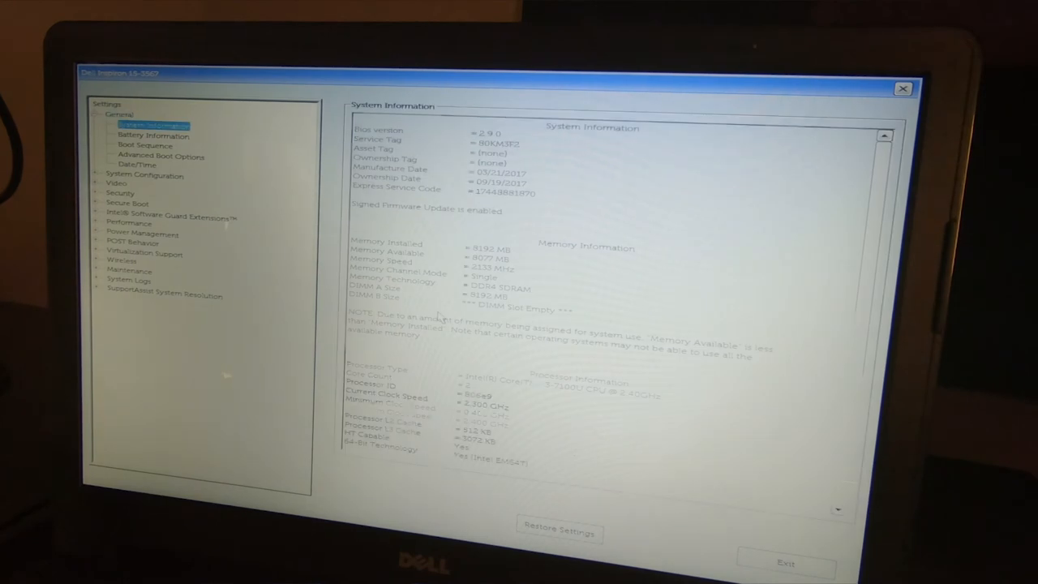
pyautogui.click(146, 145)
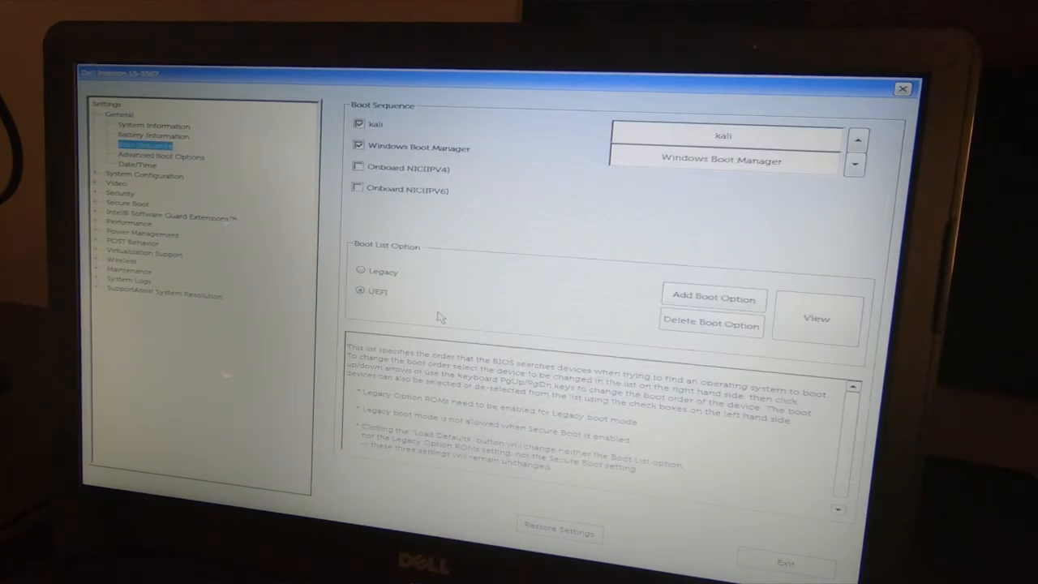